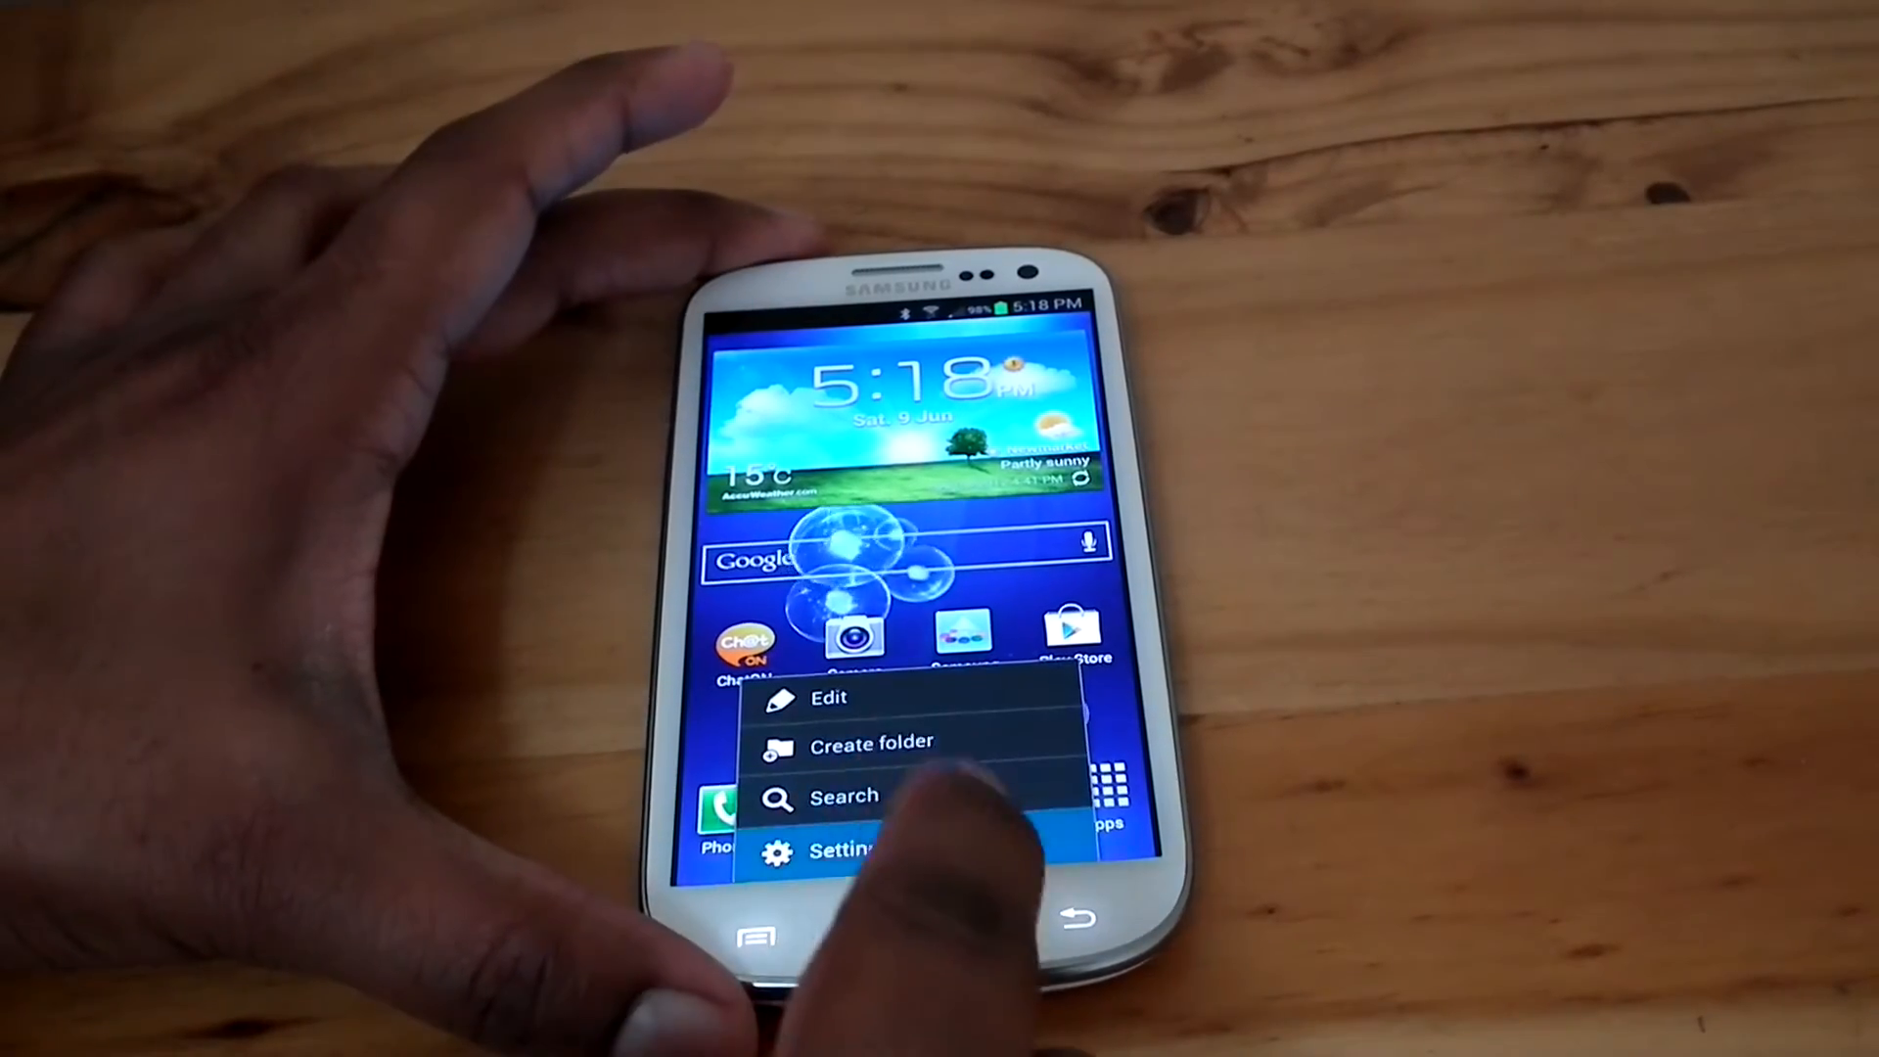
- Browse My files to /mnt/sdcard and locate the I9300_Omega XXALEF ROM zip
click(842, 850)
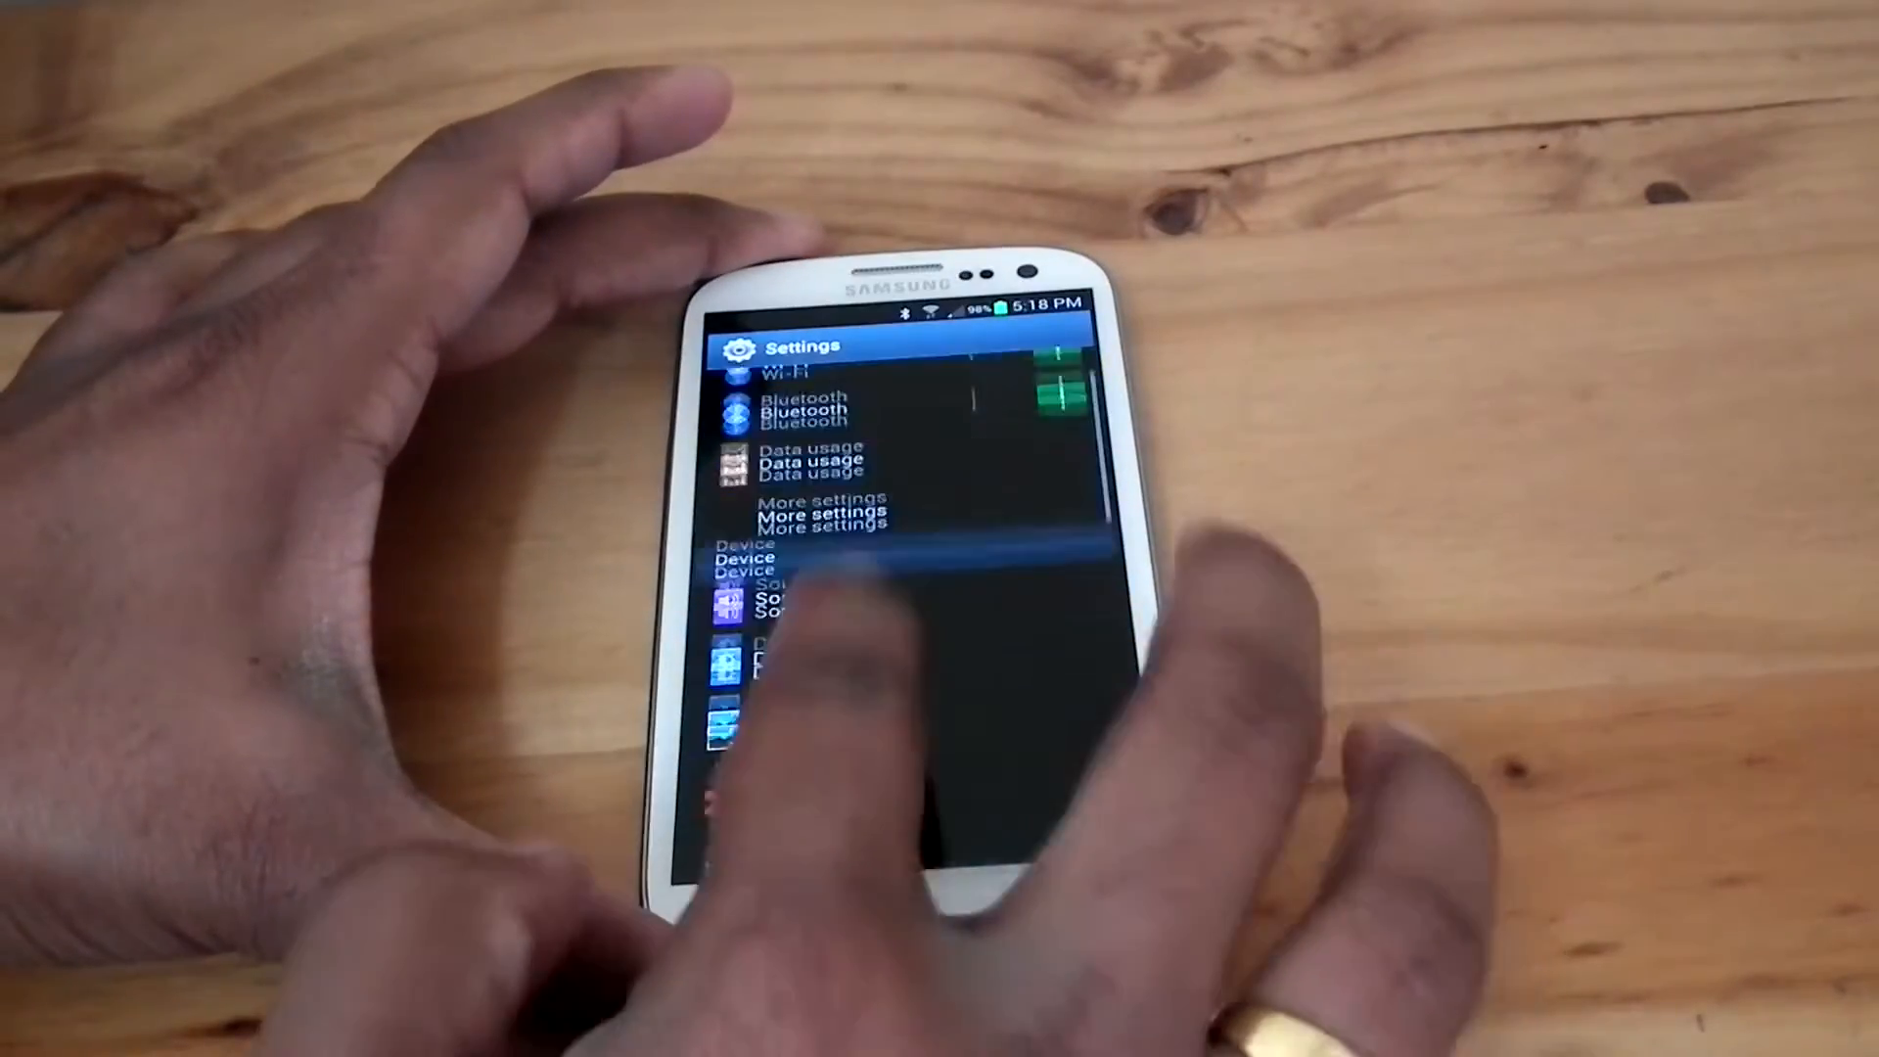
scroll(down, 3)
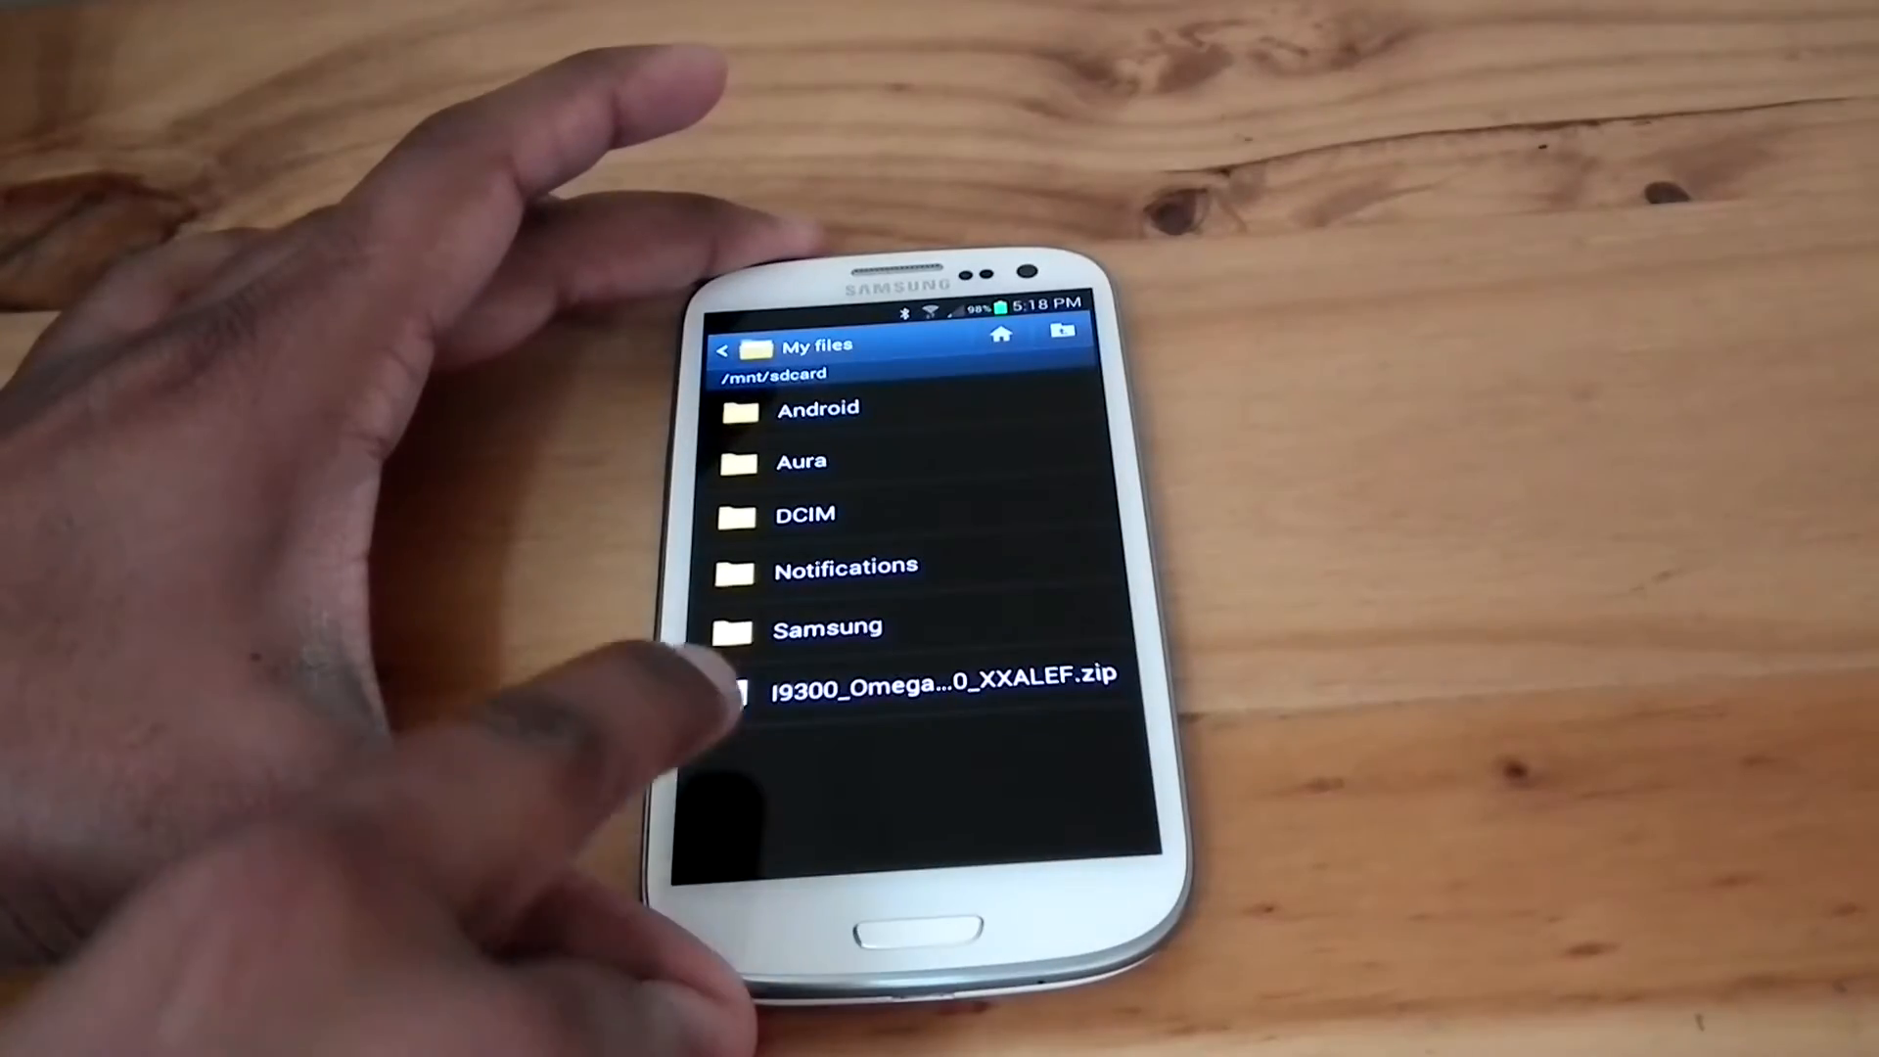
click(943, 675)
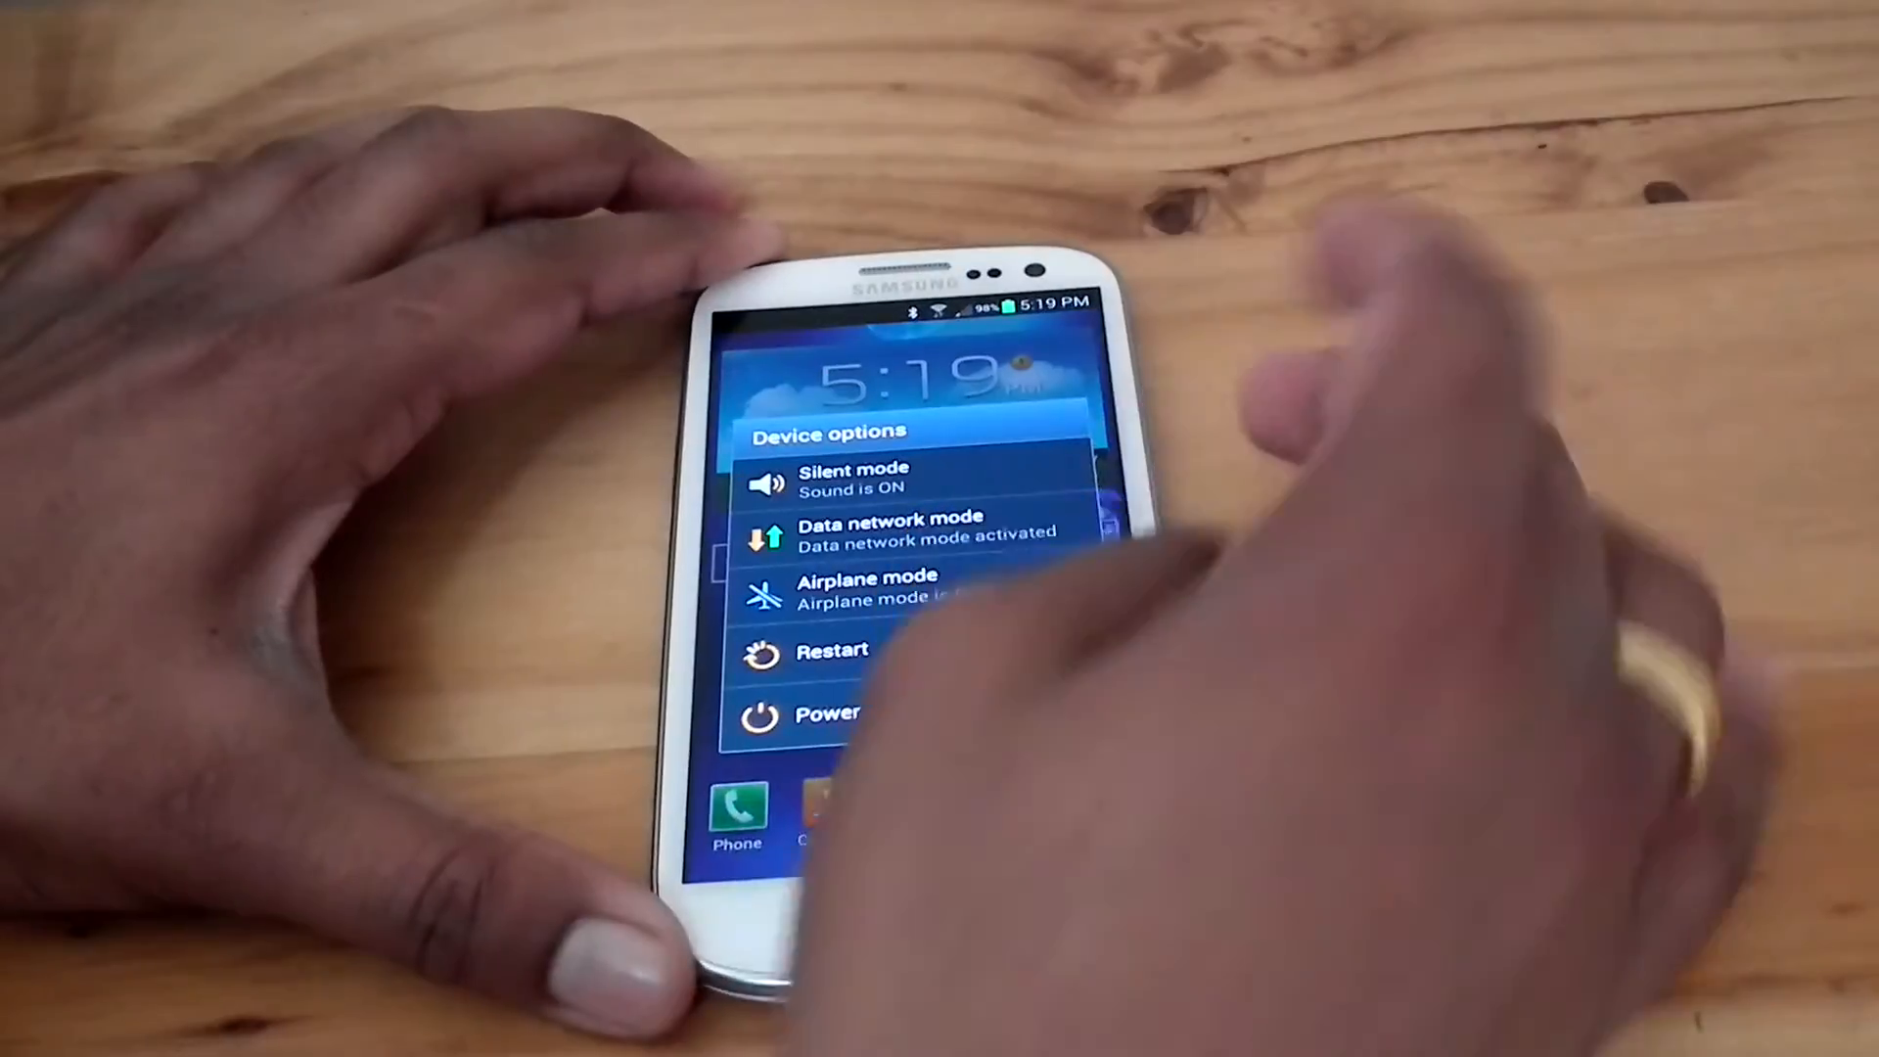
- Power the phone off from the Device options menu
click(830, 713)
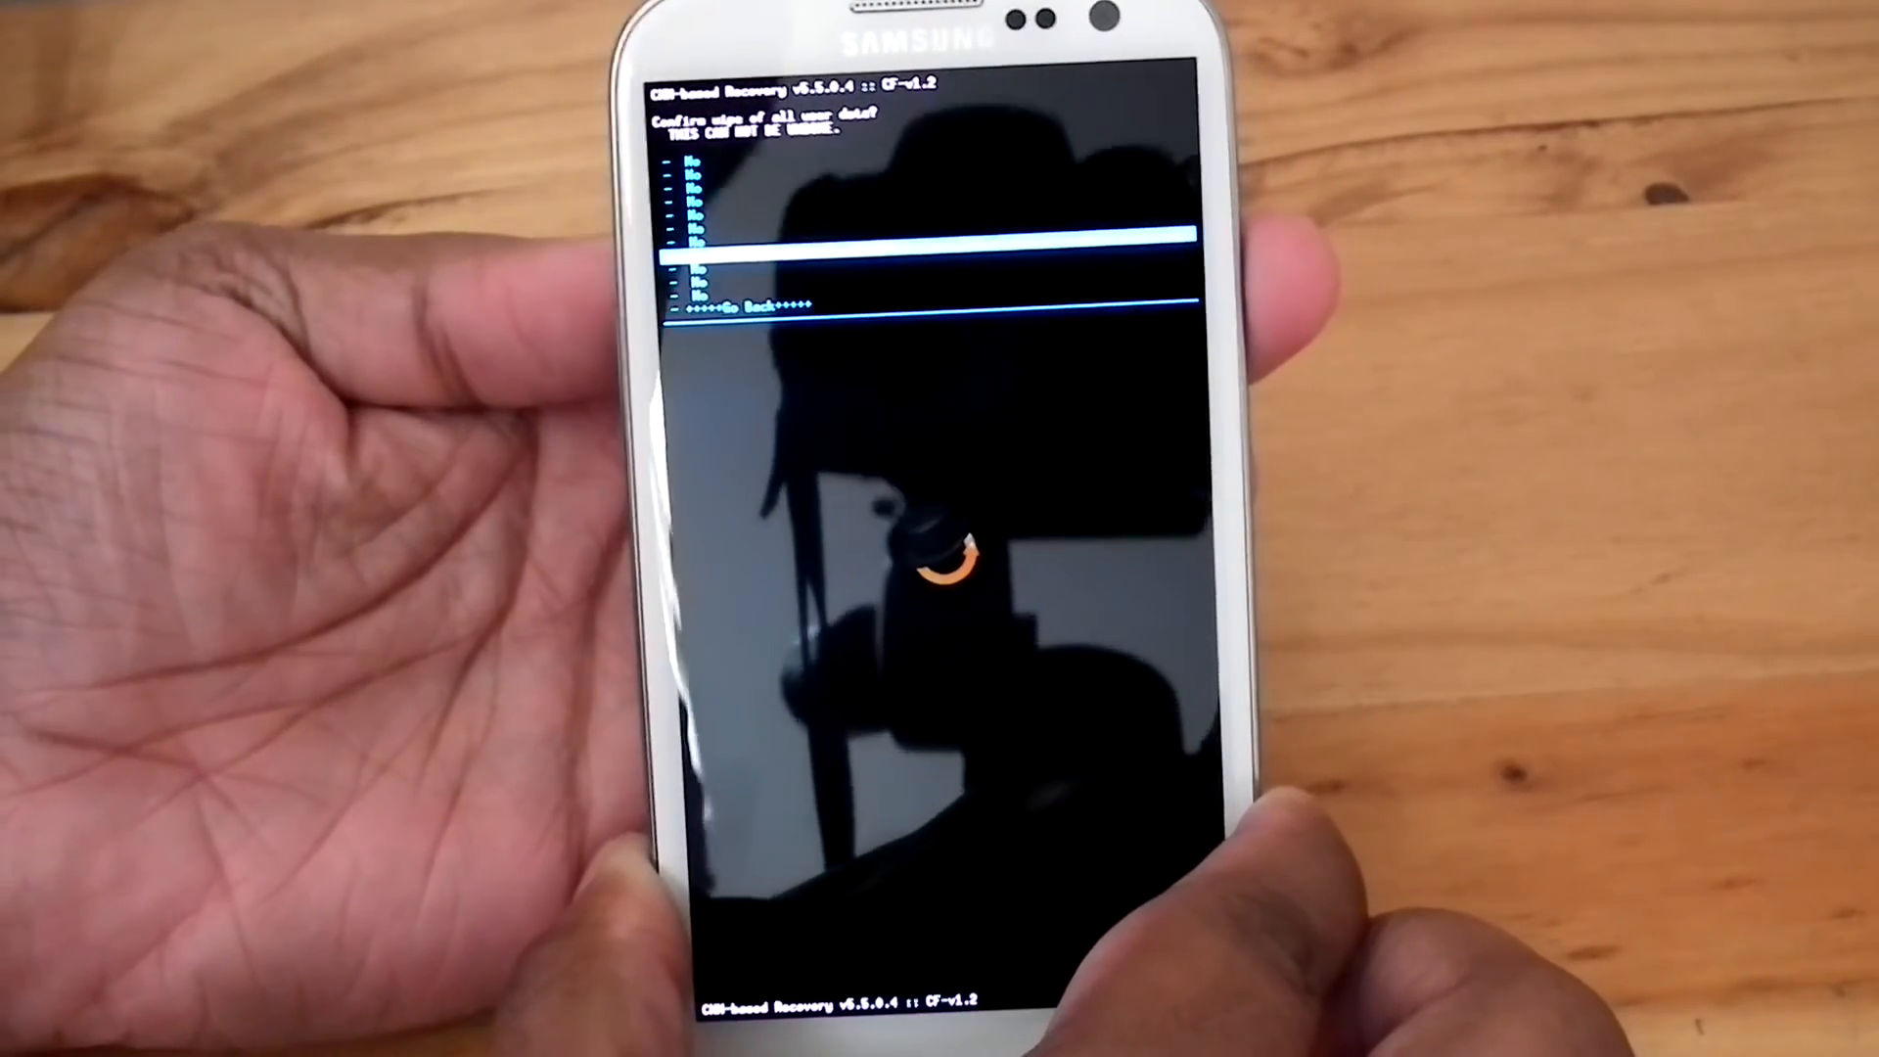
- Confirm the wipe data/factory reset in ClockworkMod Recovery
click(936, 258)
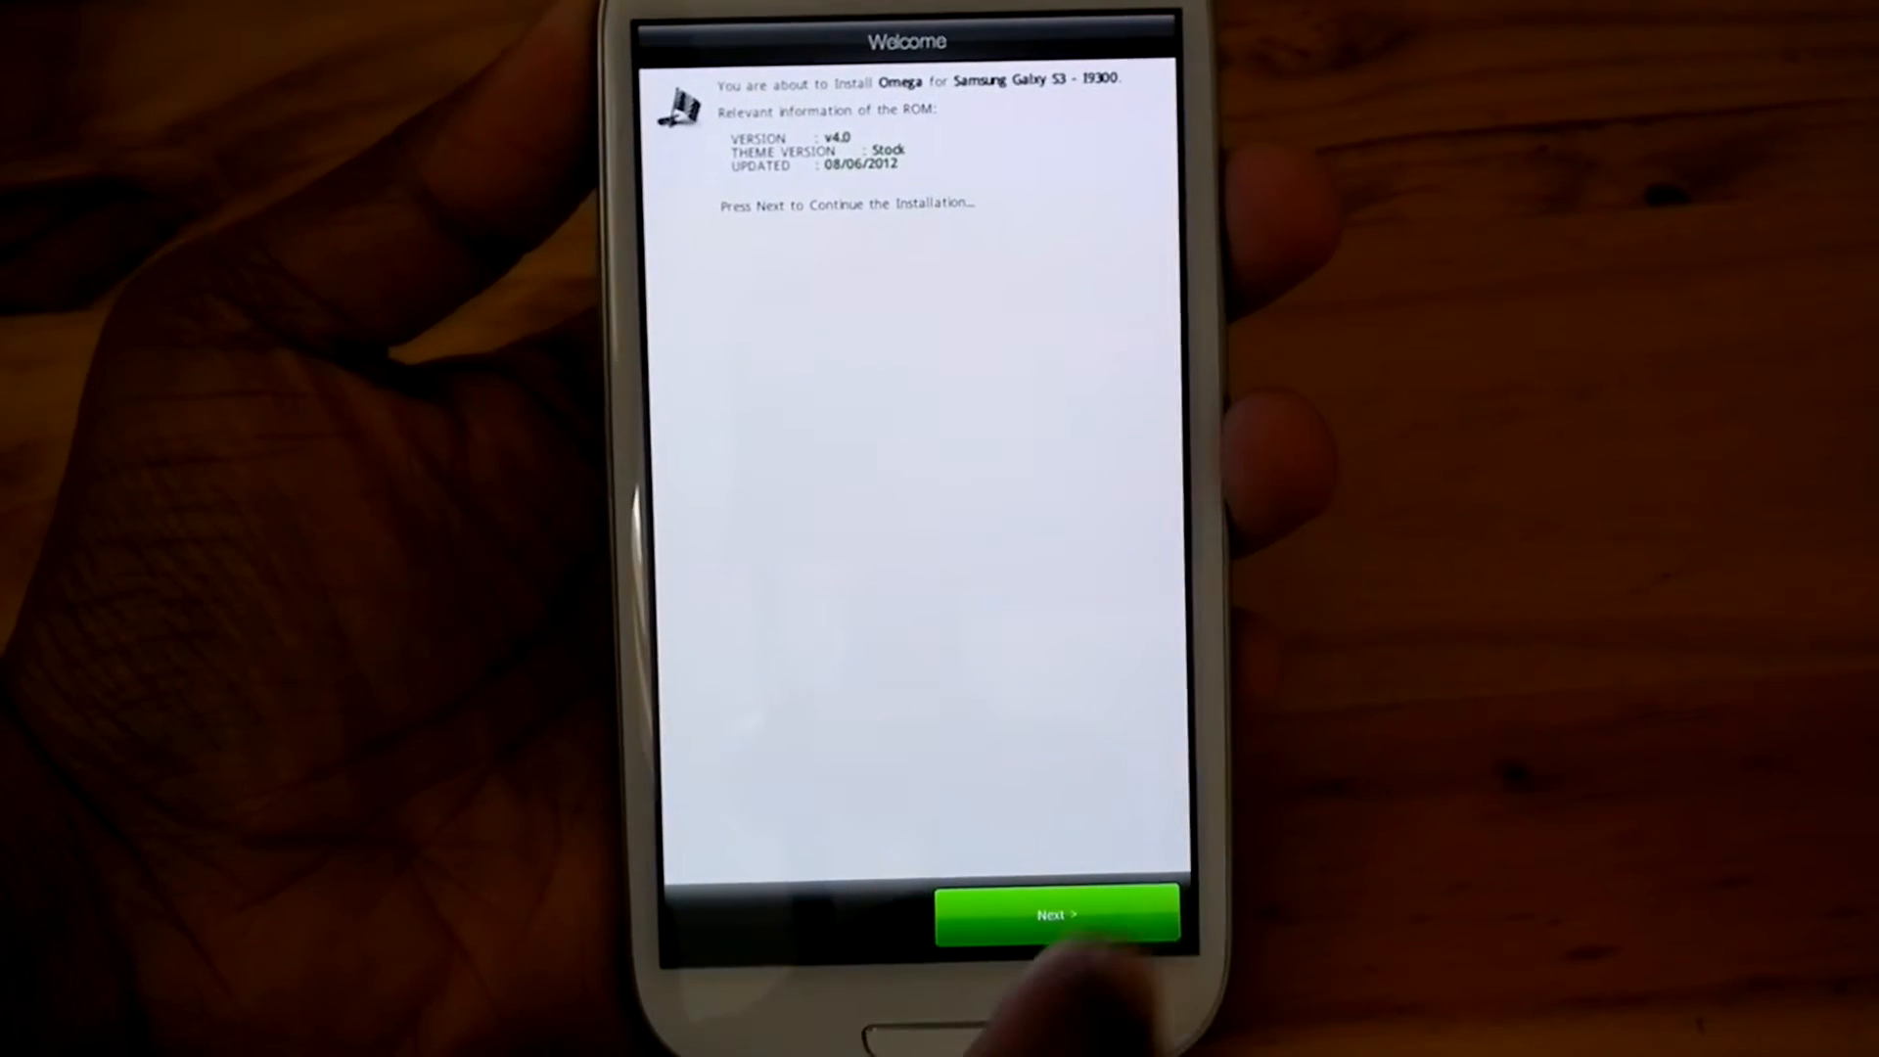
- Move past the Omega welcome screen and choose the Default install-everything mode
click(1054, 915)
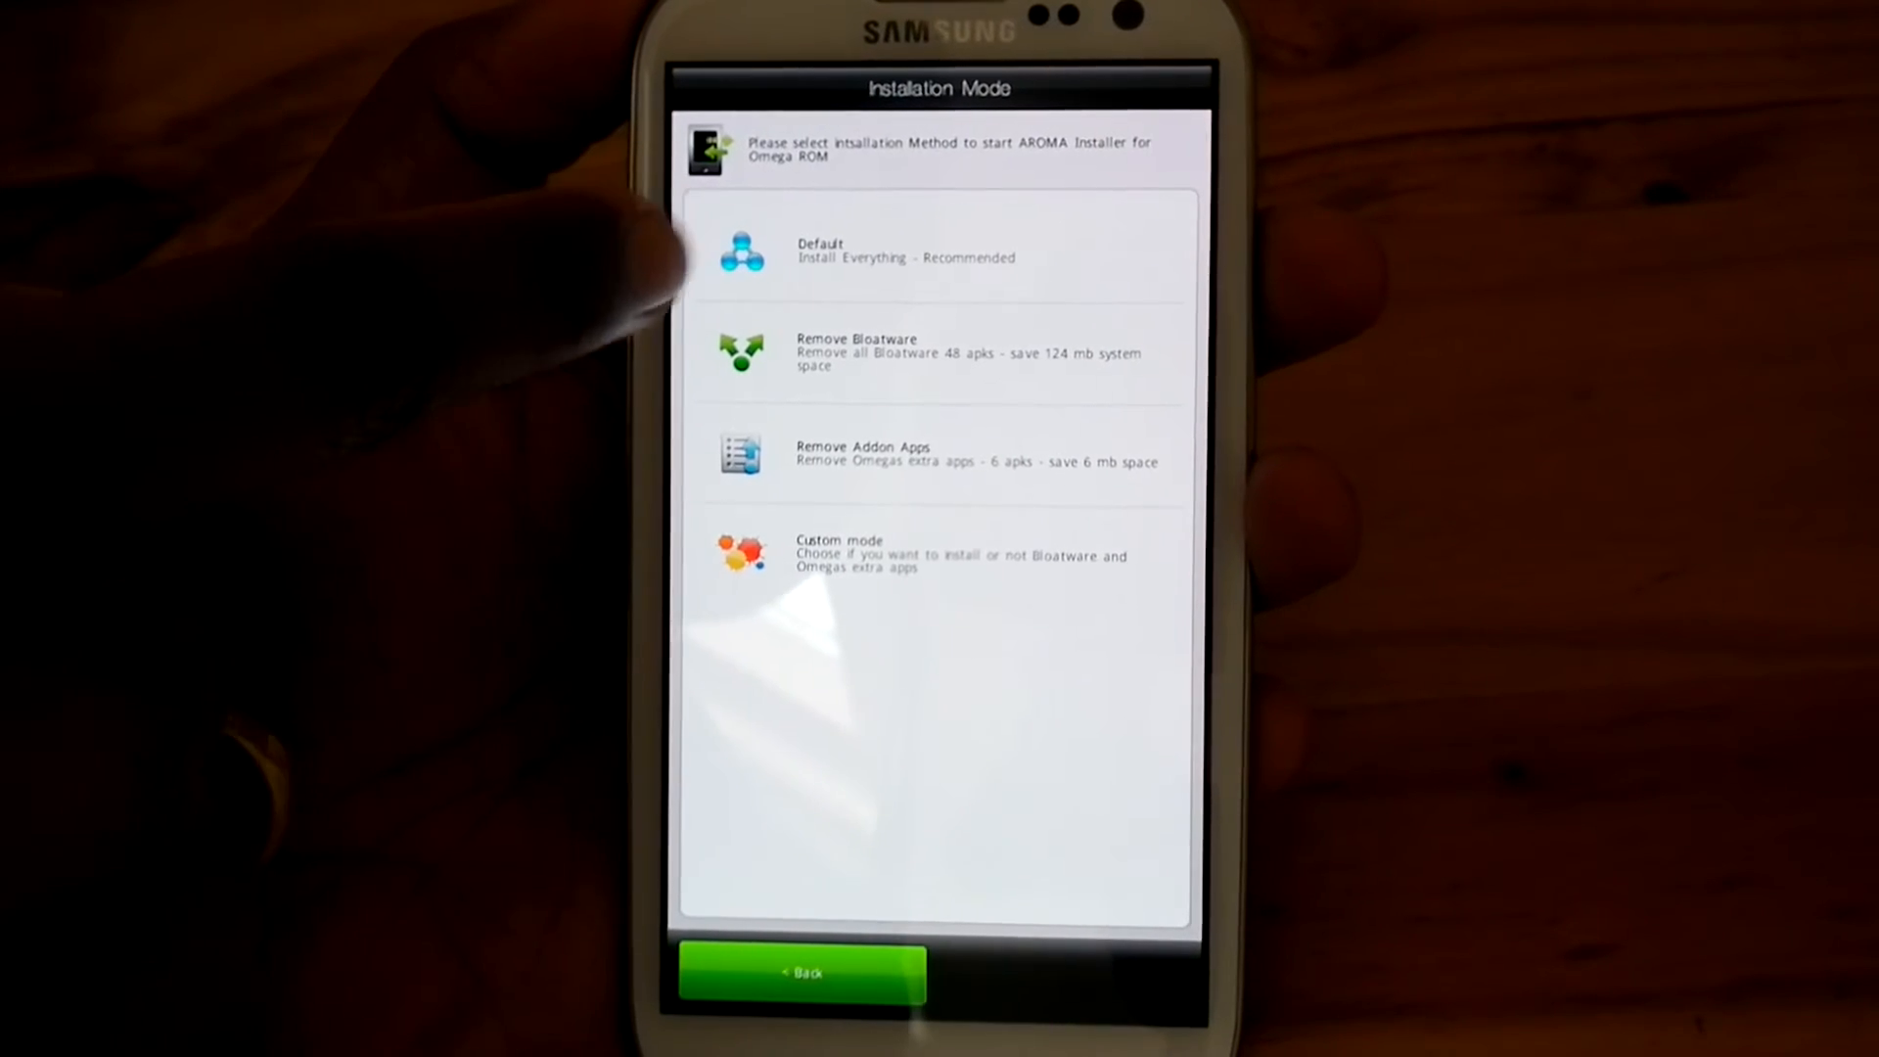
click(936, 249)
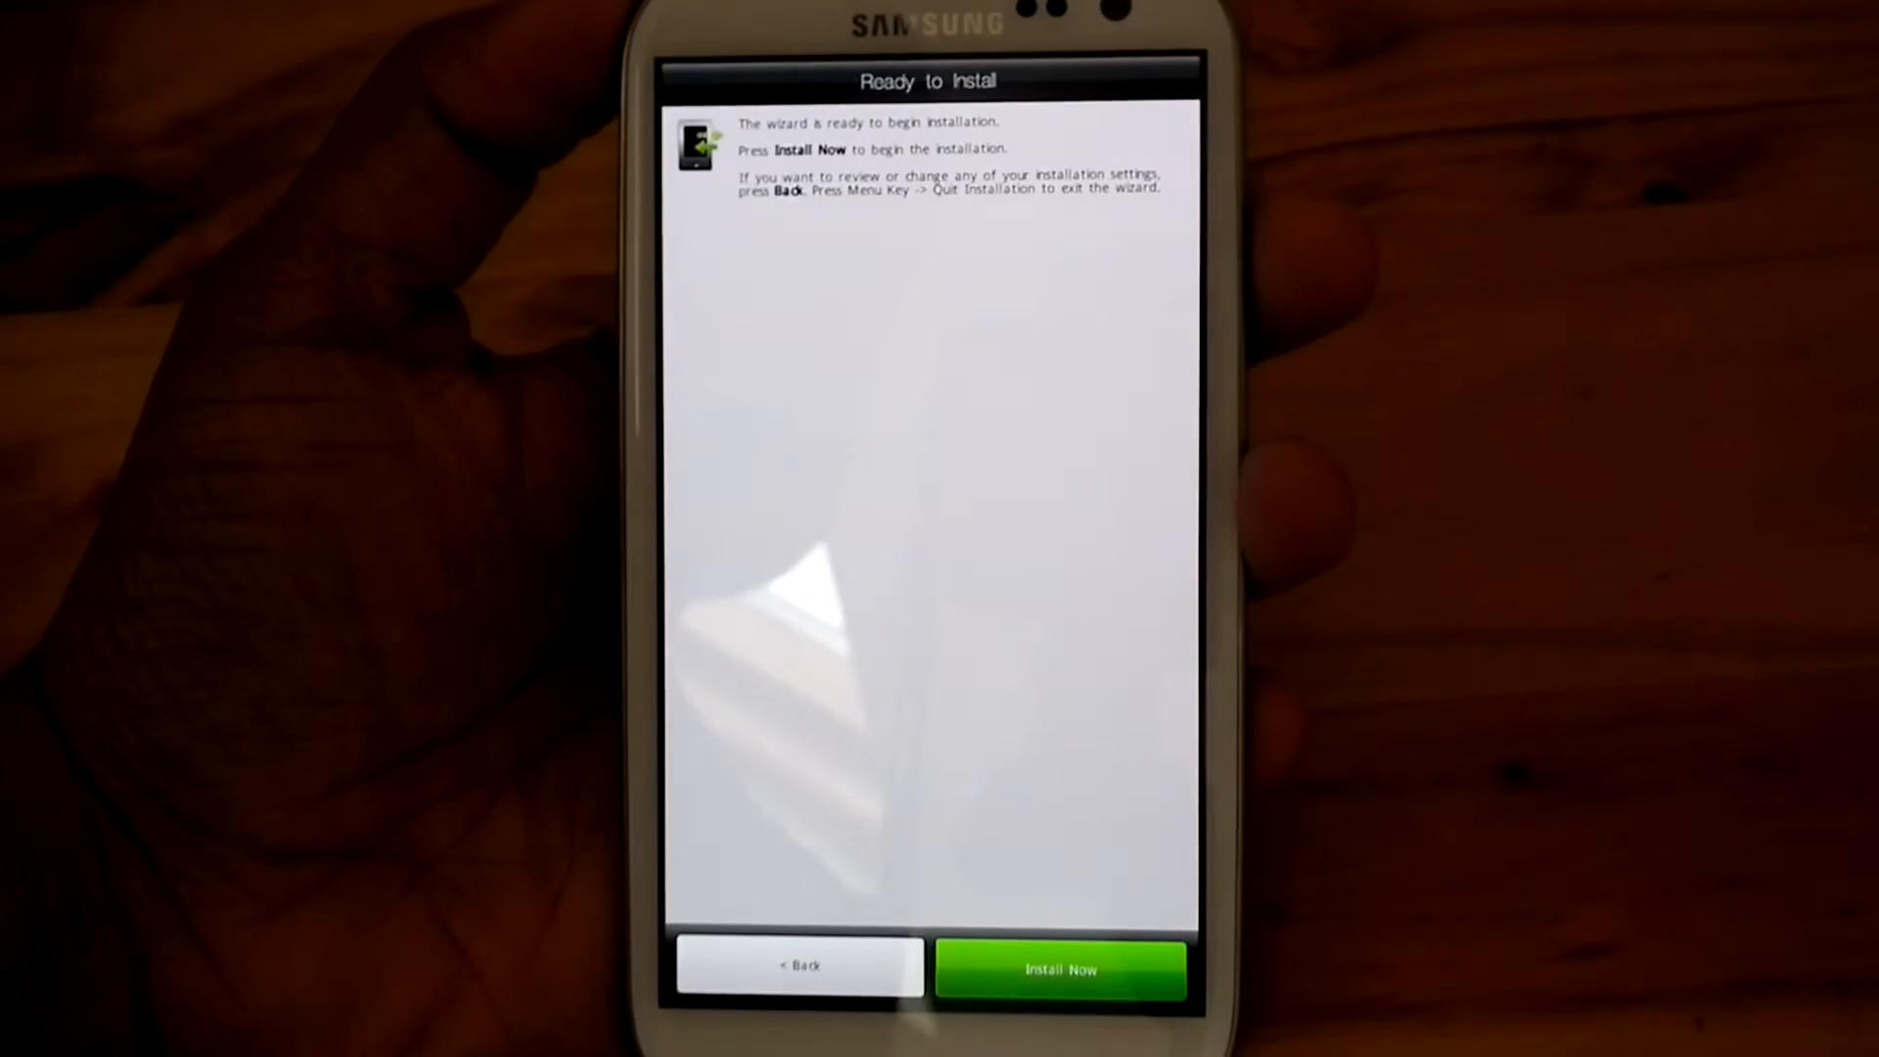
- Run Install Now for Omega and continue past the finished install log
click(1059, 969)
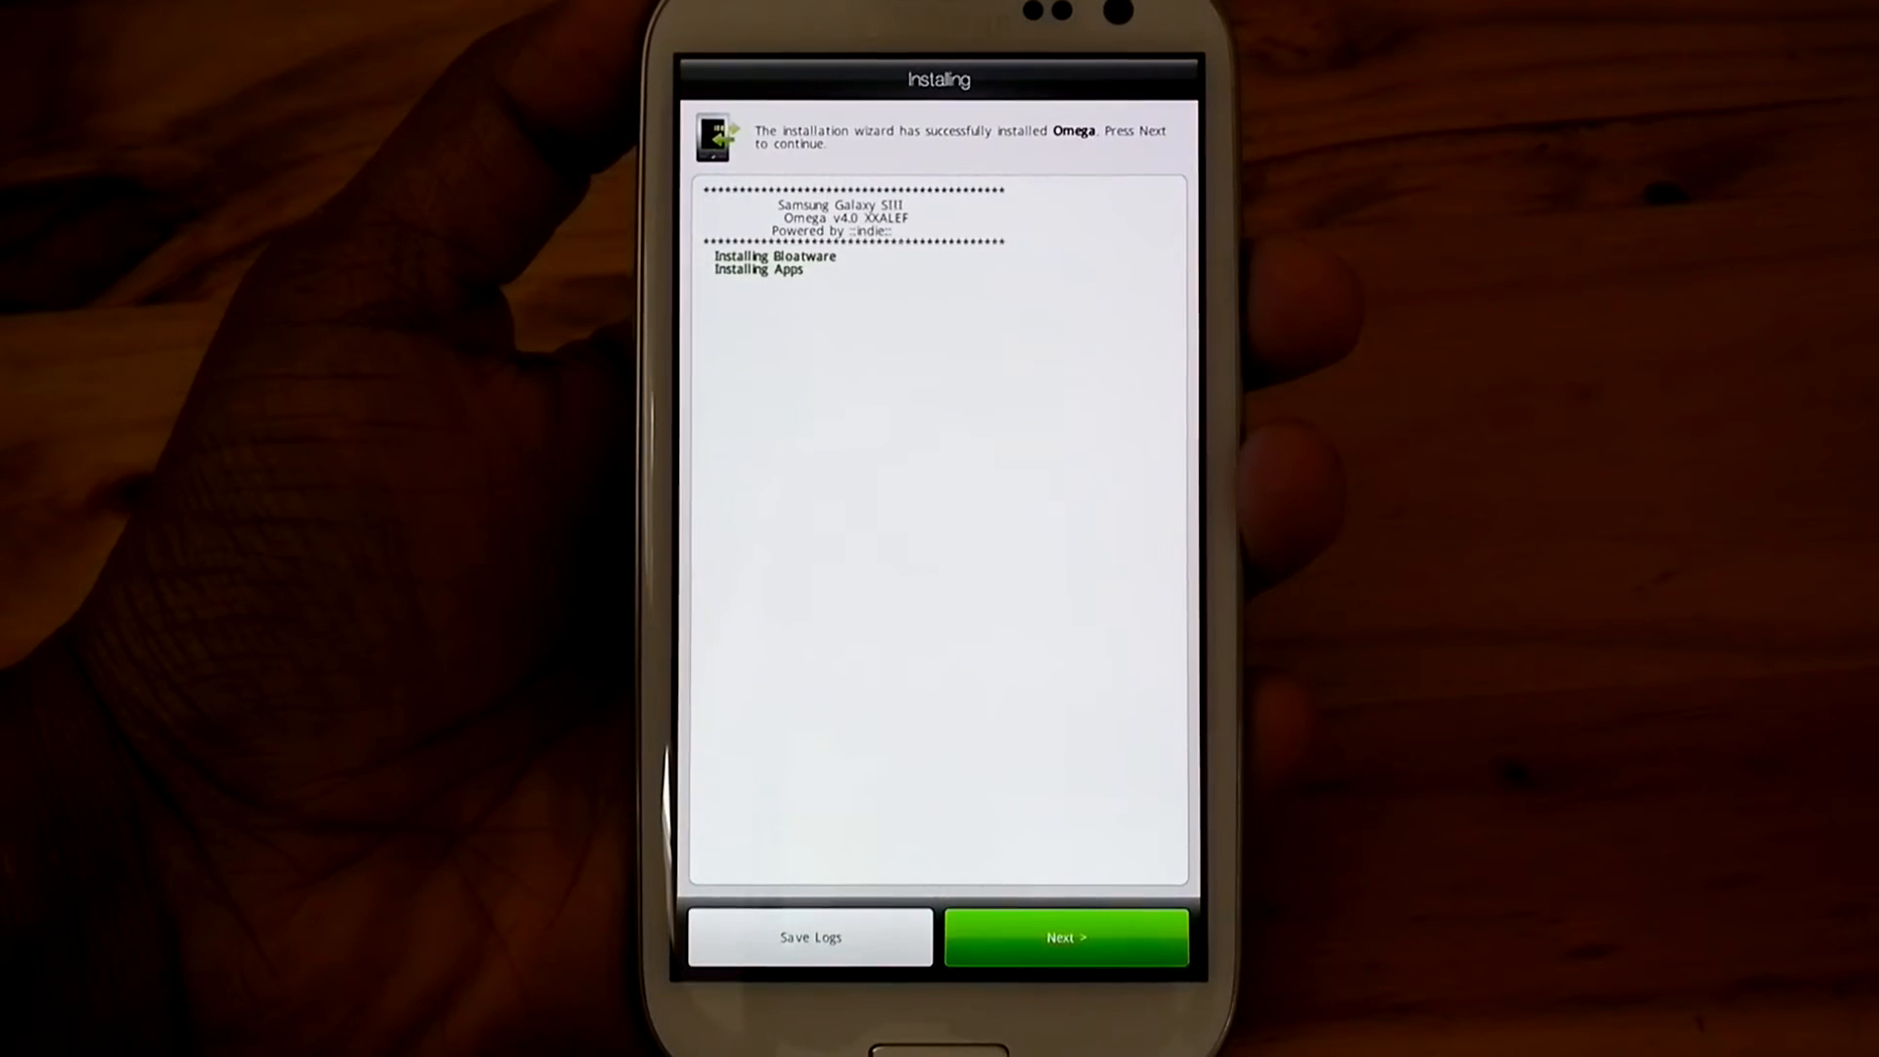
click(1065, 937)
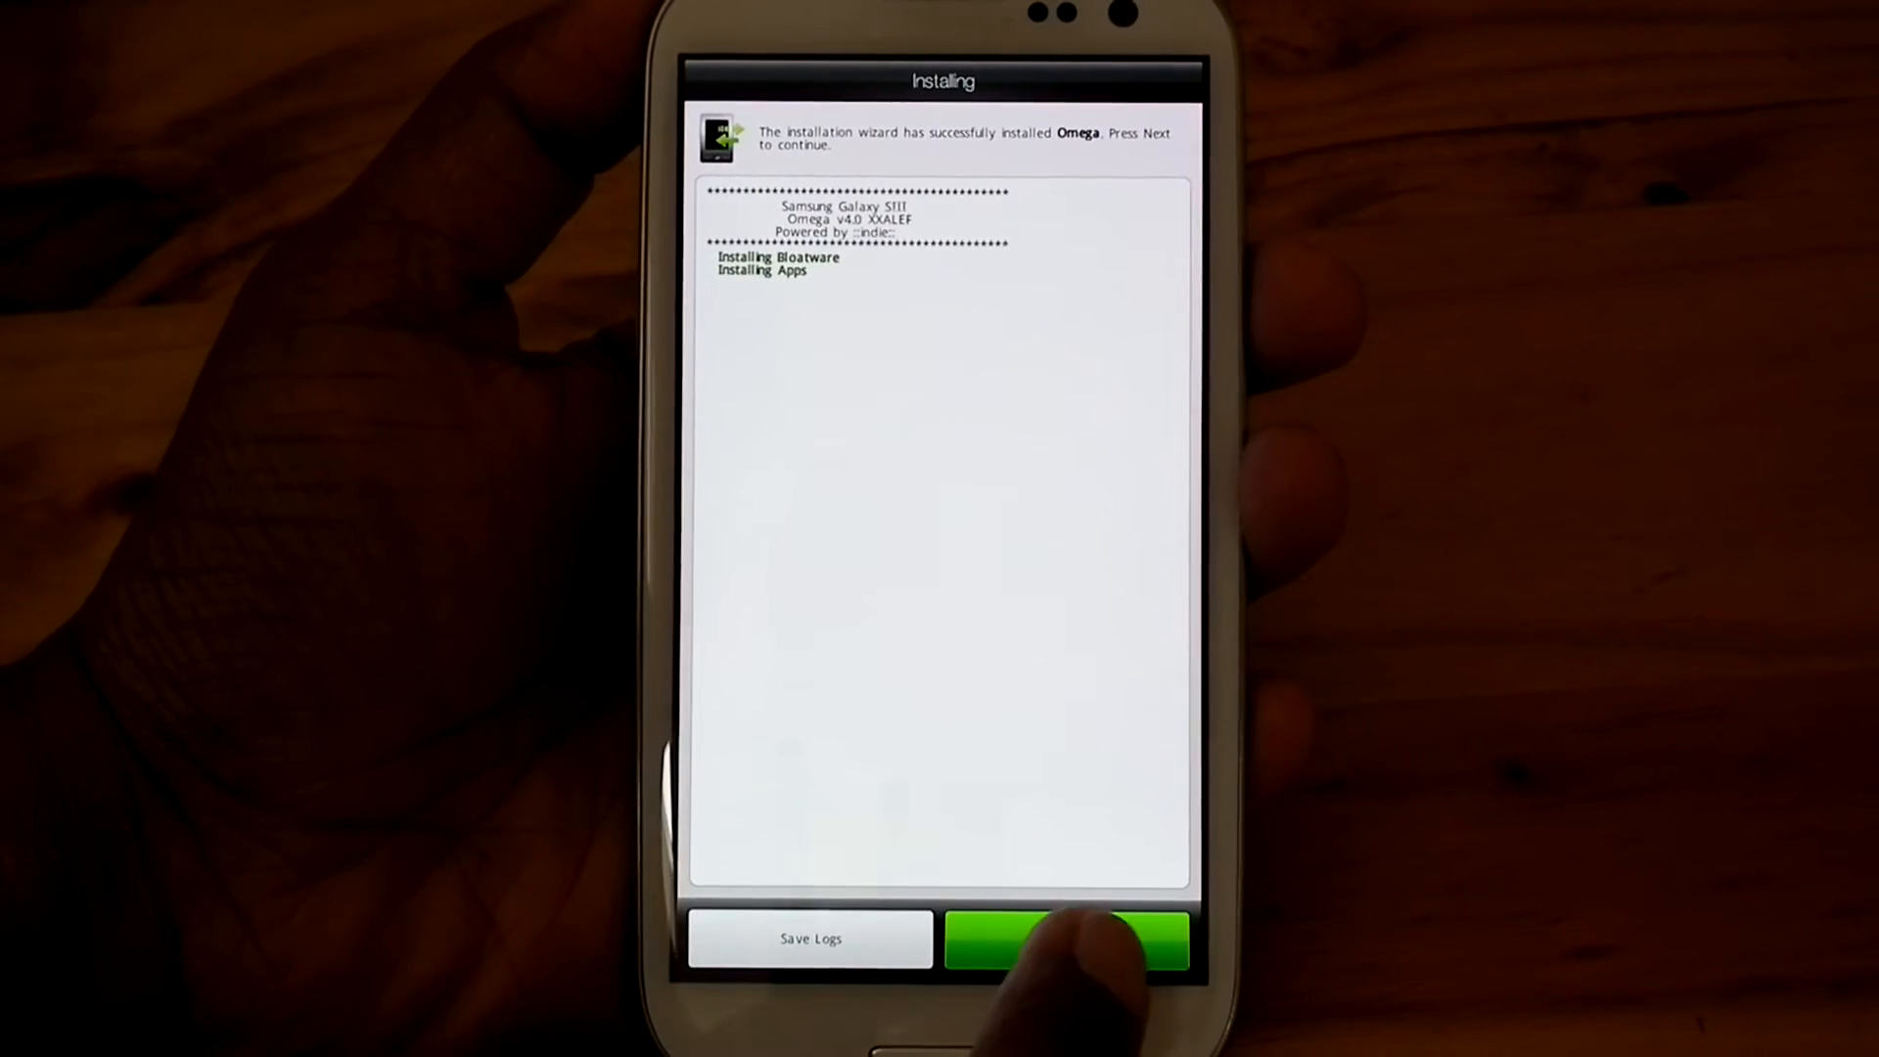
click(1065, 938)
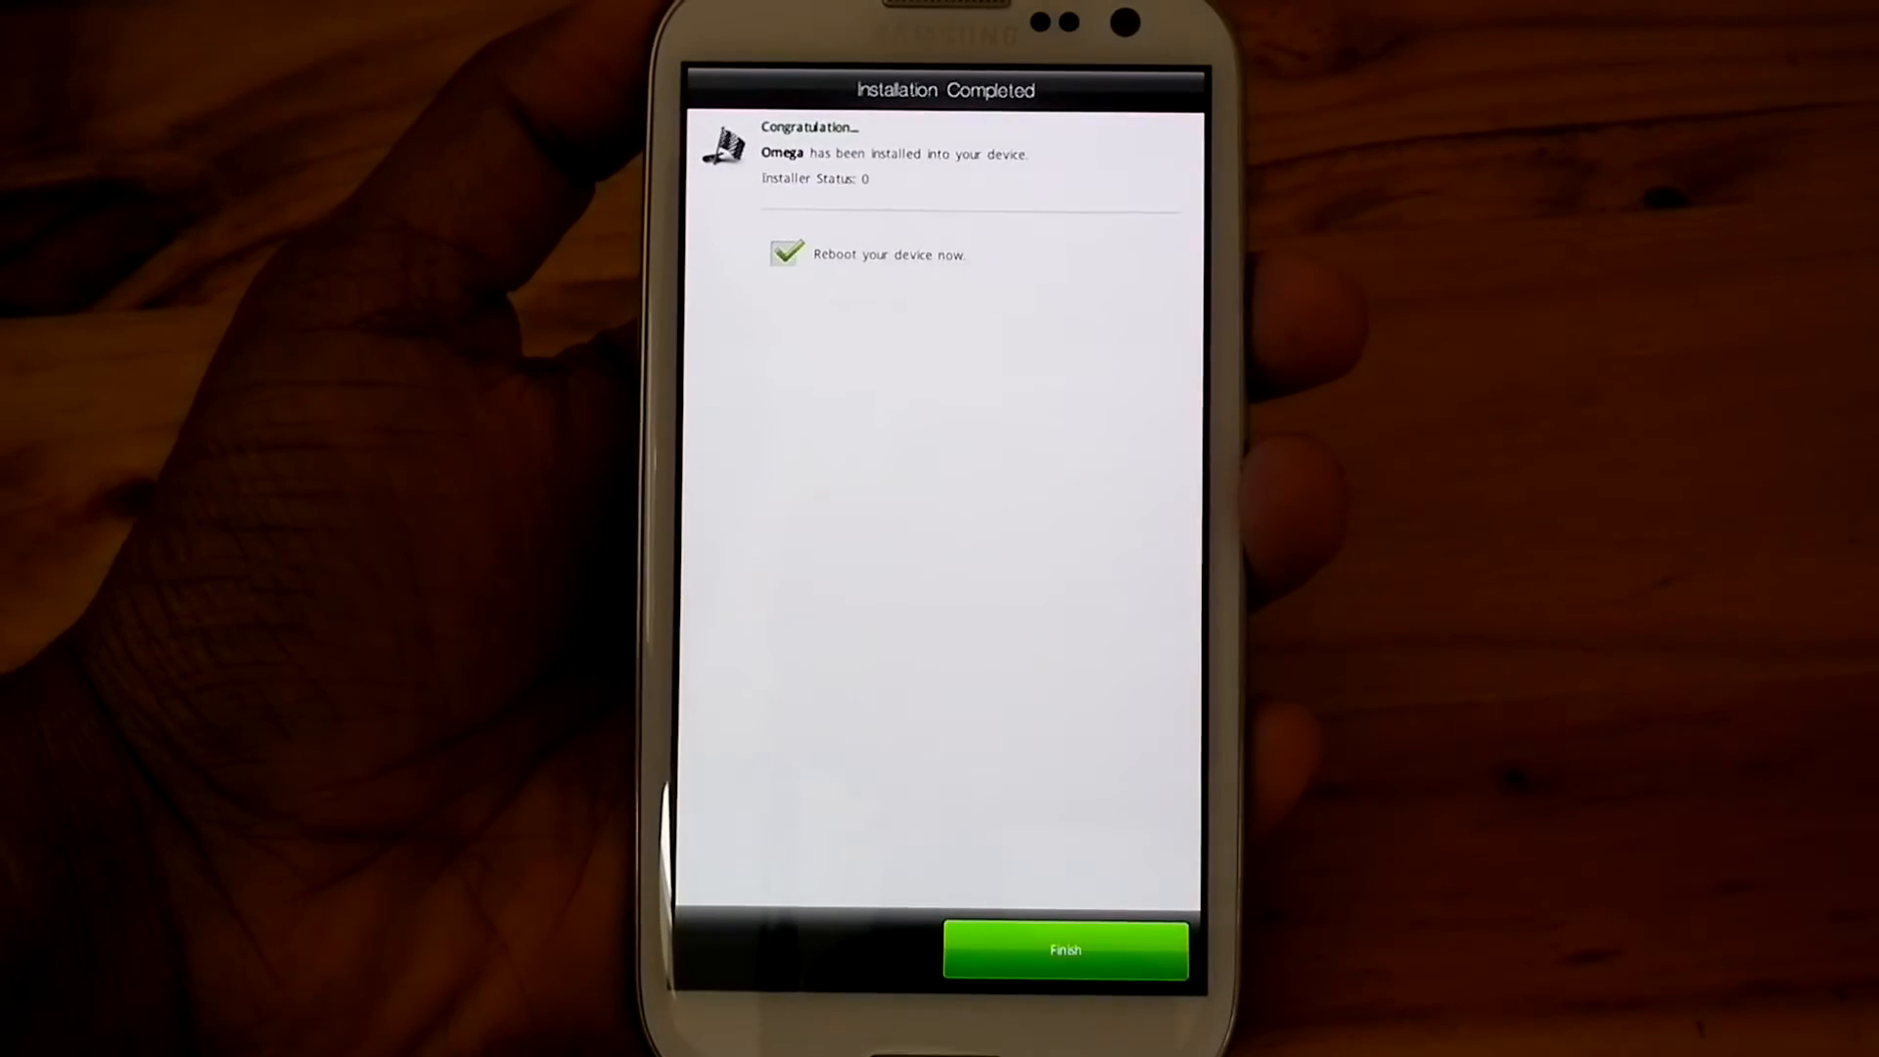
- Finish the installer with Reboot your device now checked, rebooting into Omega
click(1065, 948)
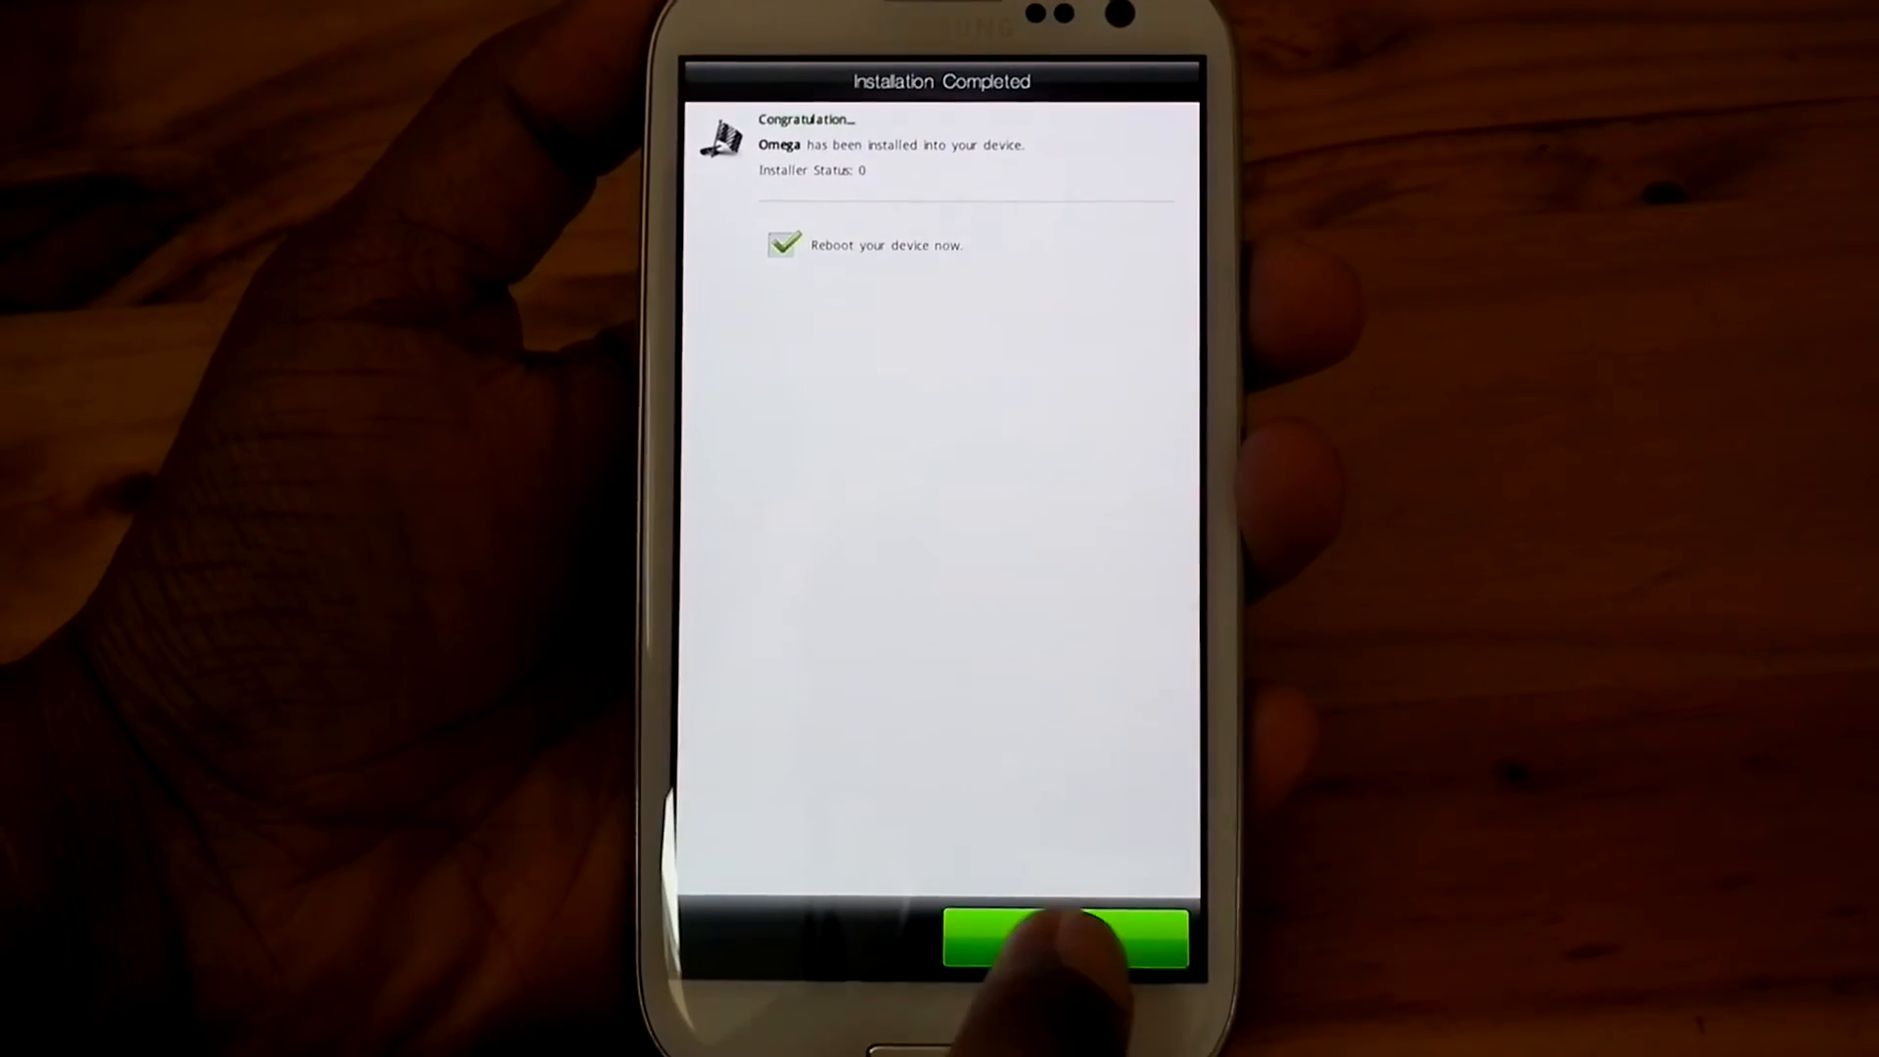
click(1061, 938)
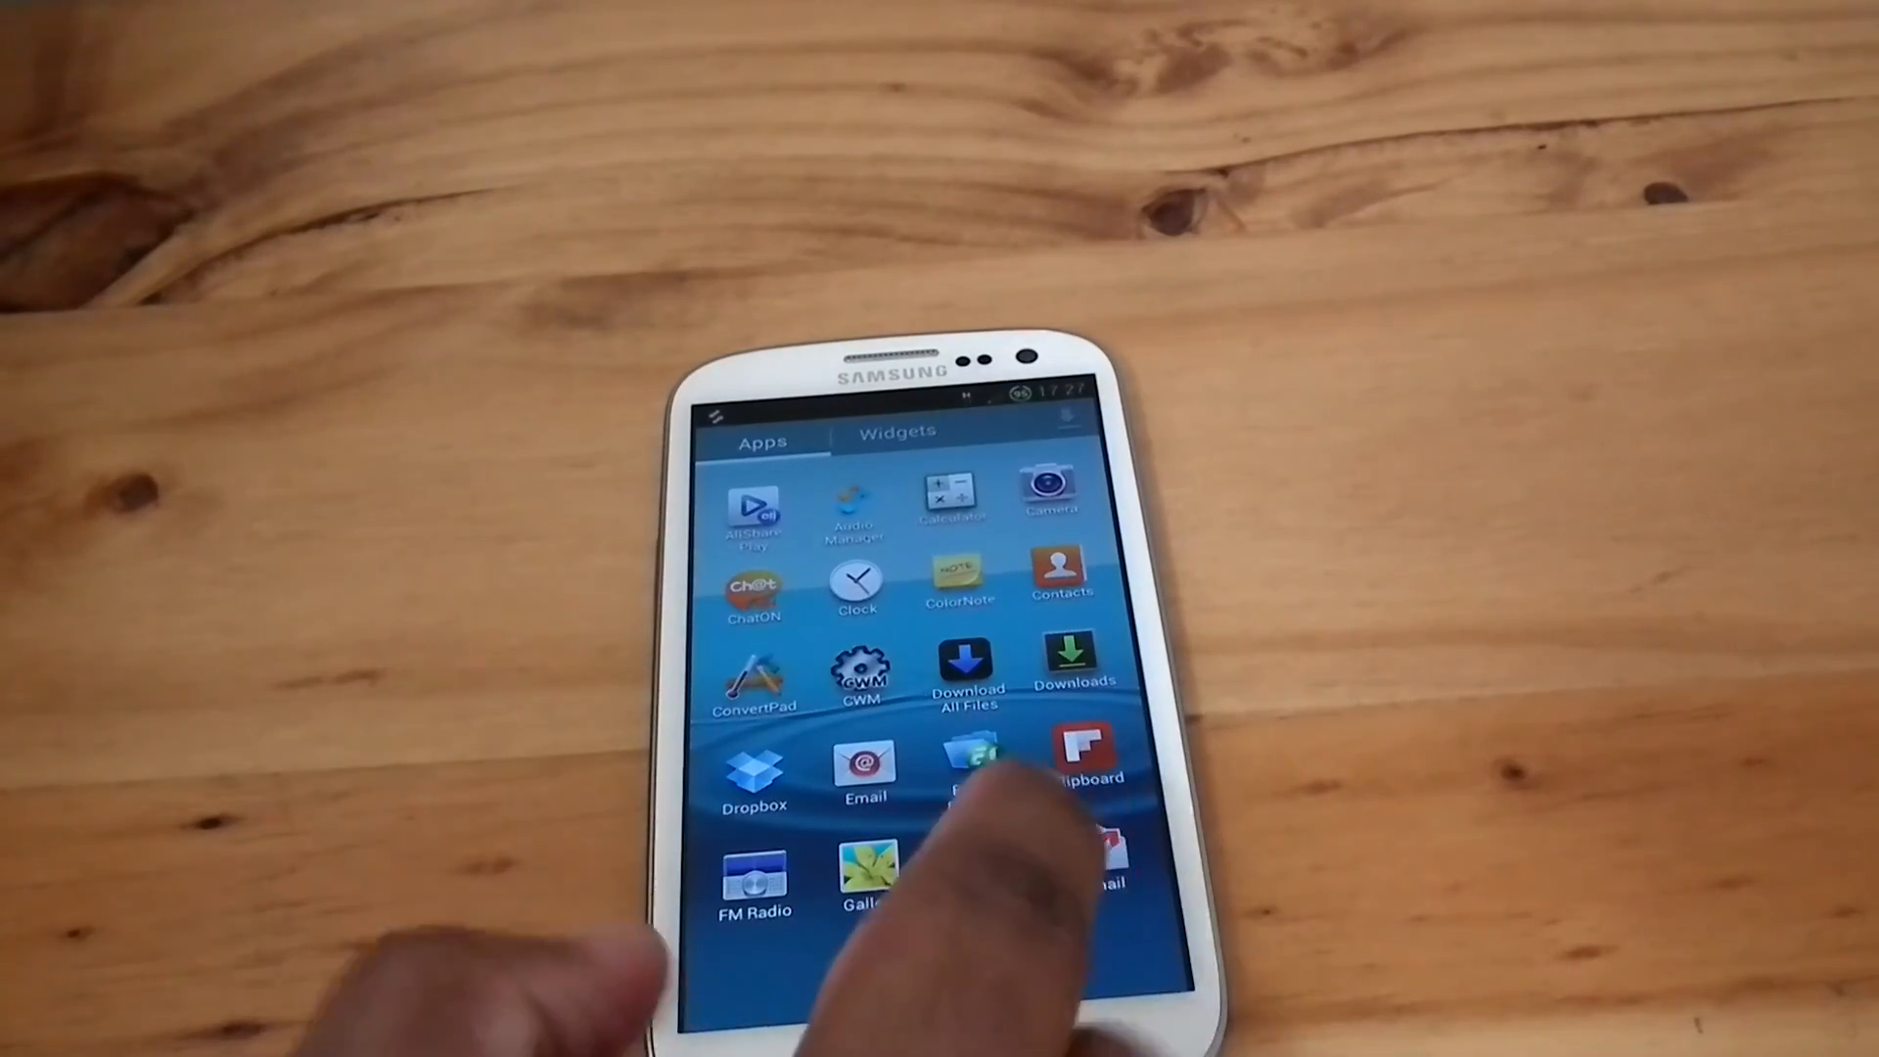
- Swipe through the app drawer pages showing the new Omega Files app
scroll(left, 3)
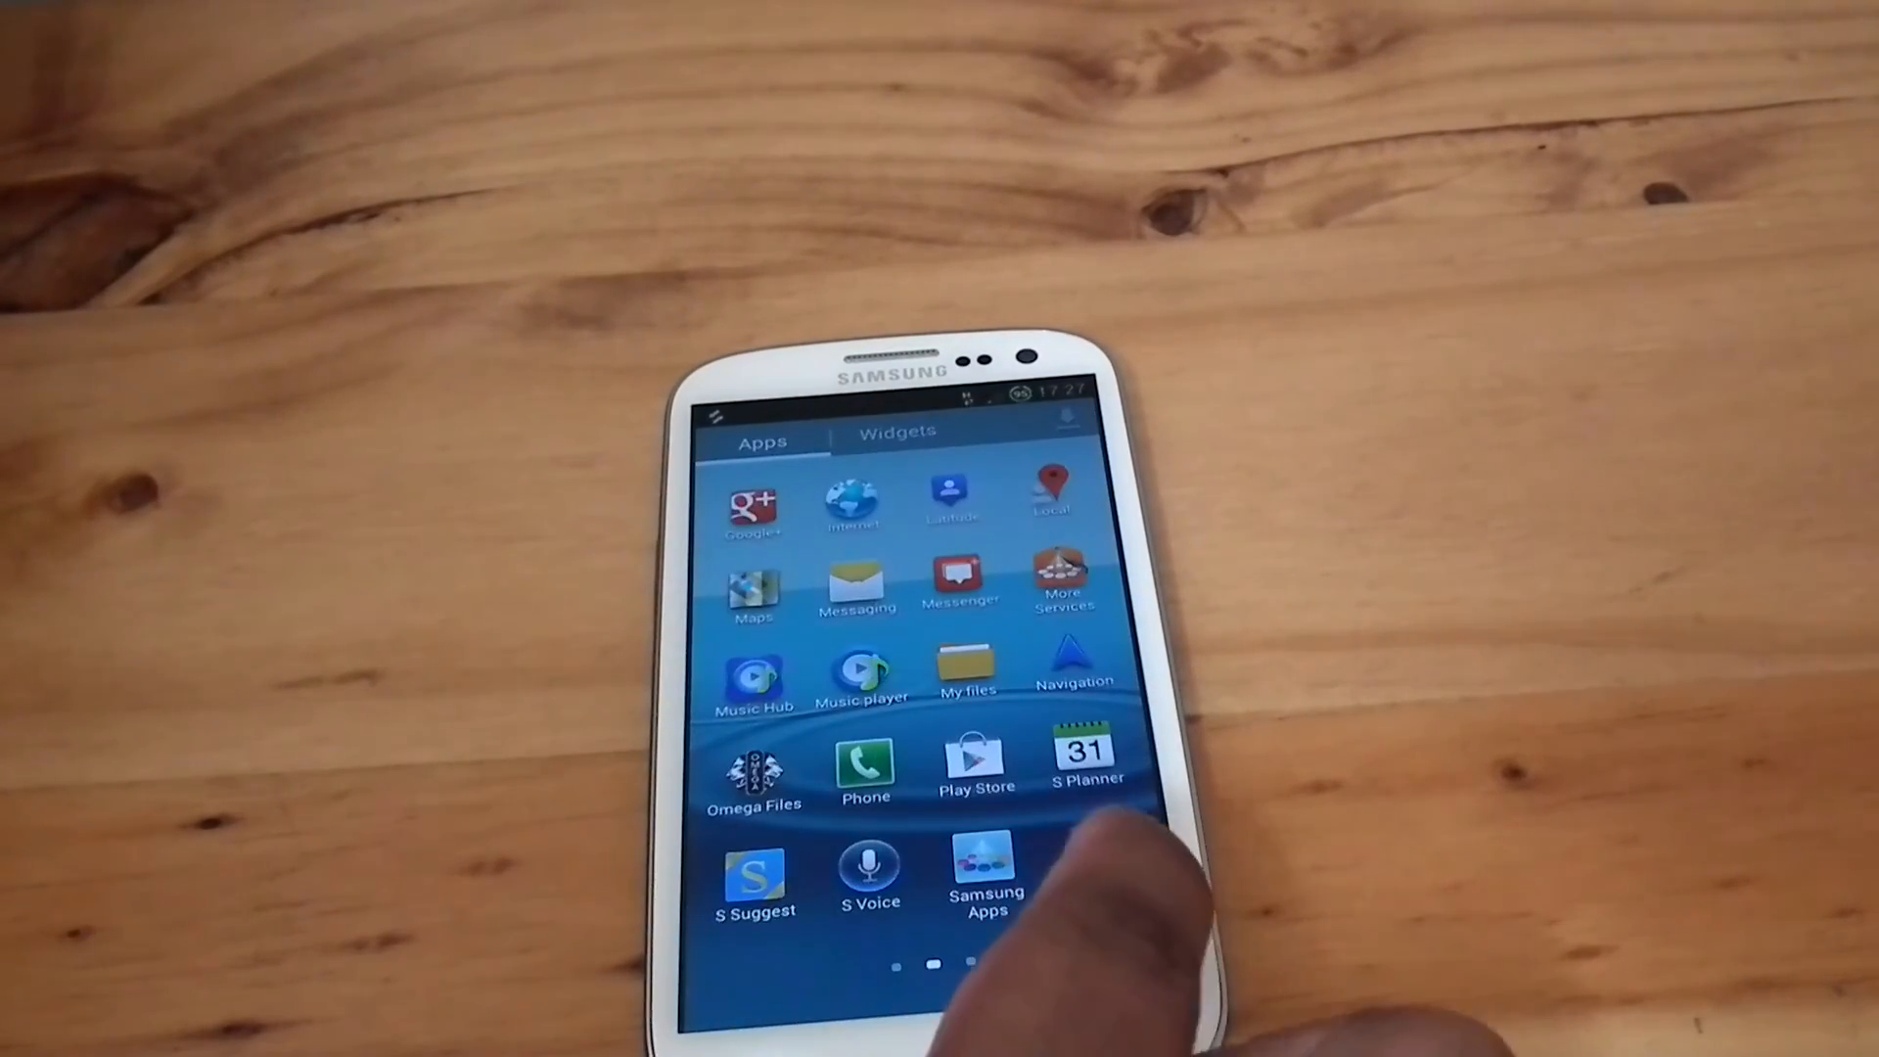
scroll(left, 3)
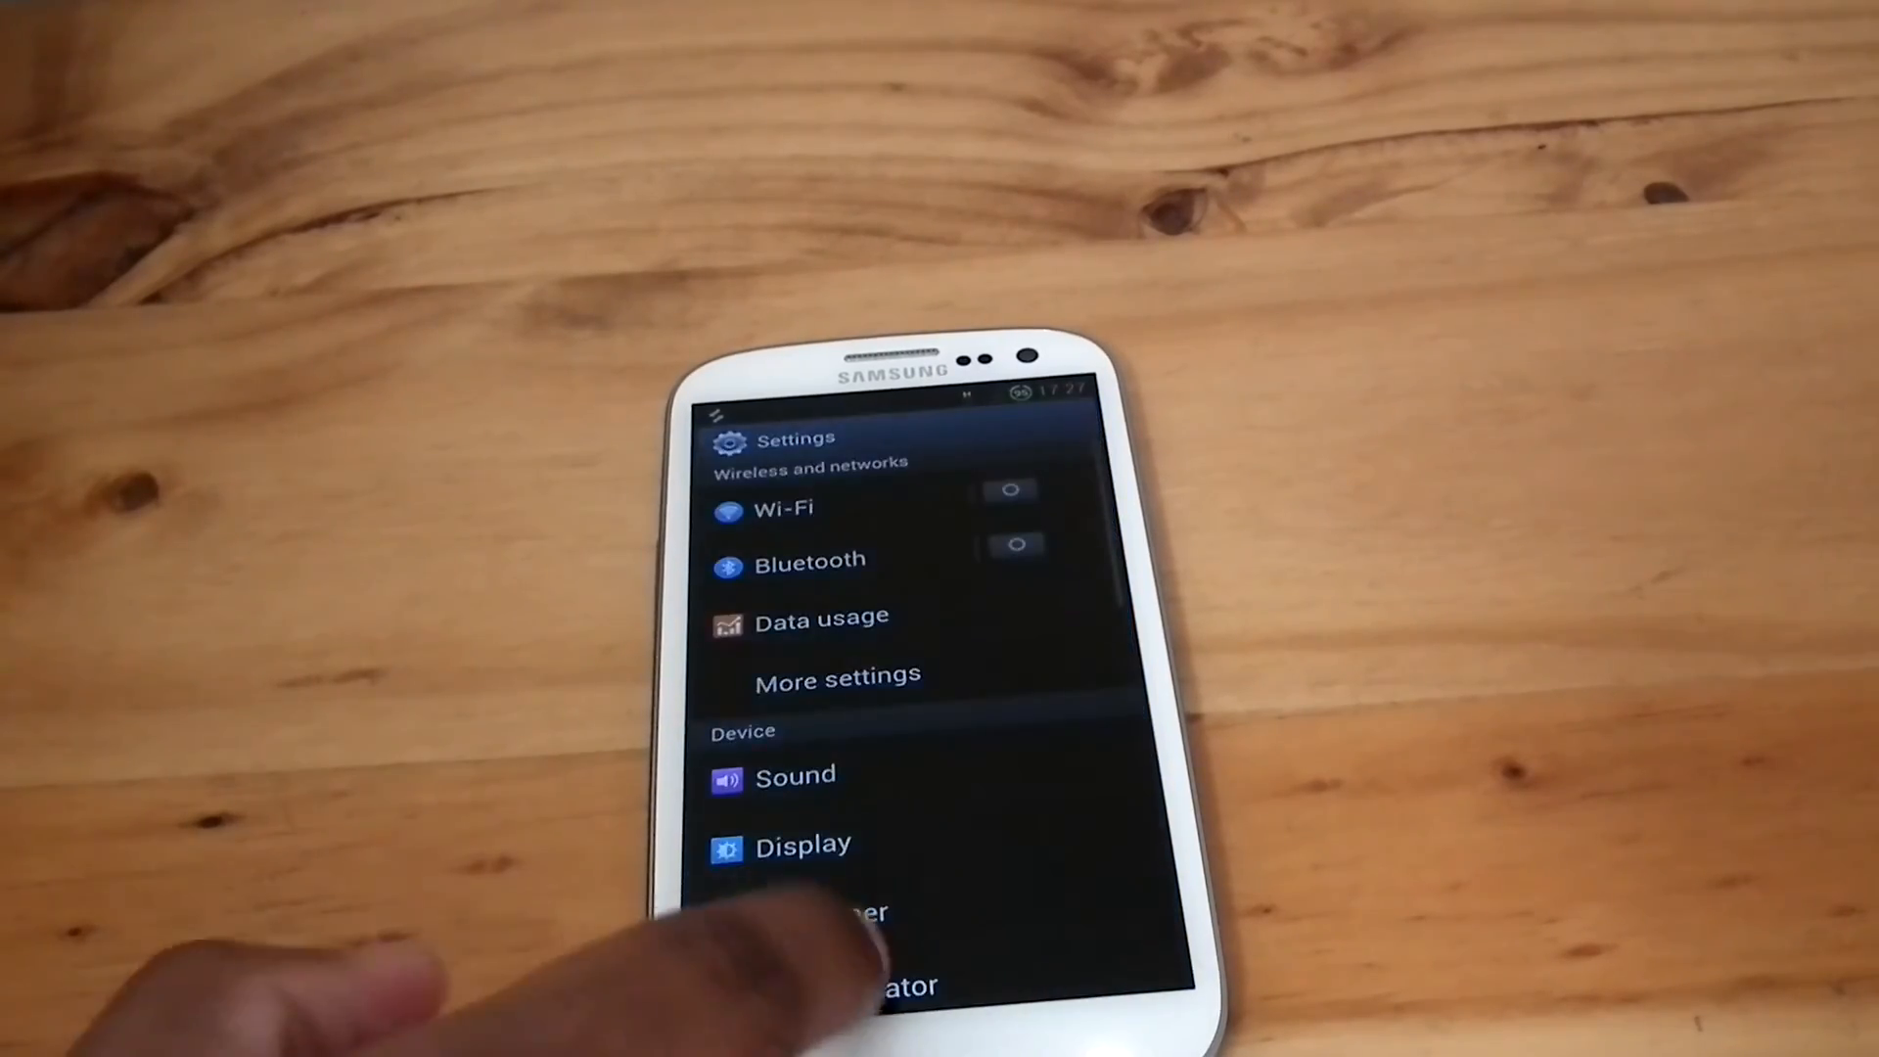
- Scroll About device to the Omega v4.0 - XXALEF build number, then go home
scroll(down, 3)
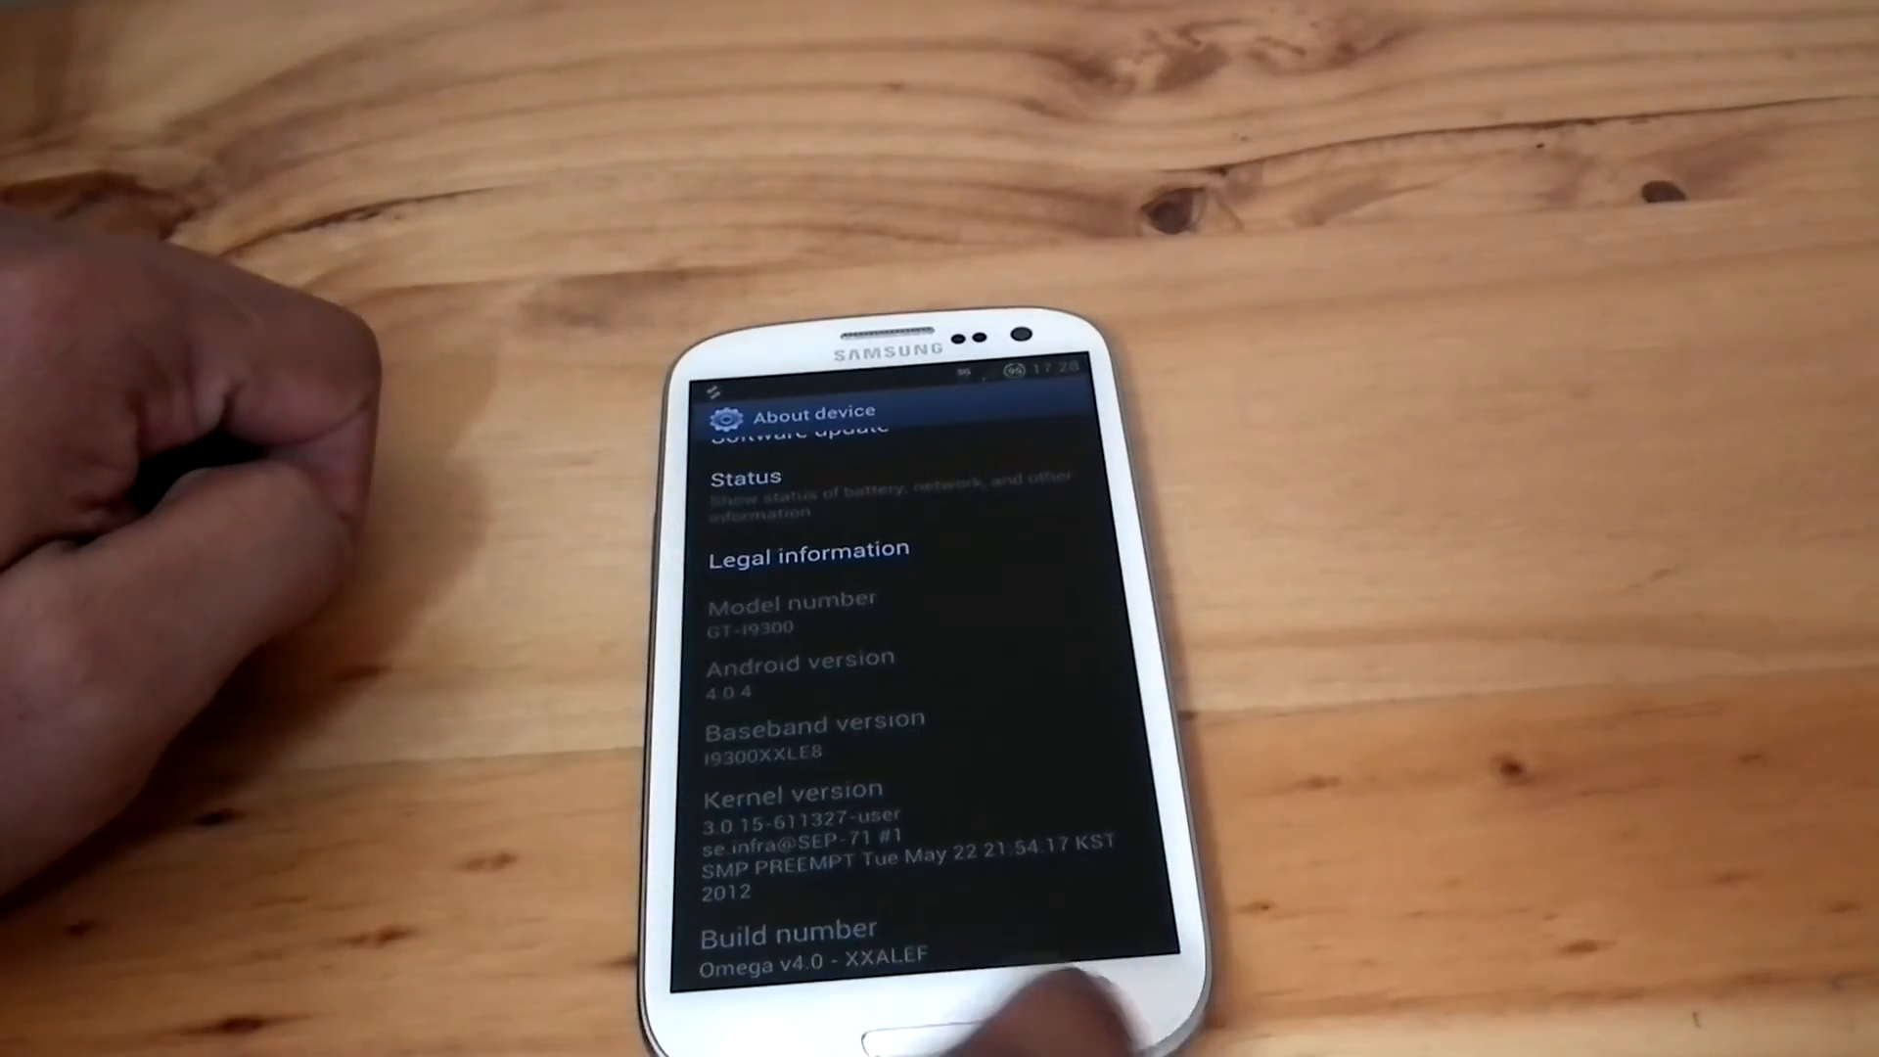
click(887, 1019)
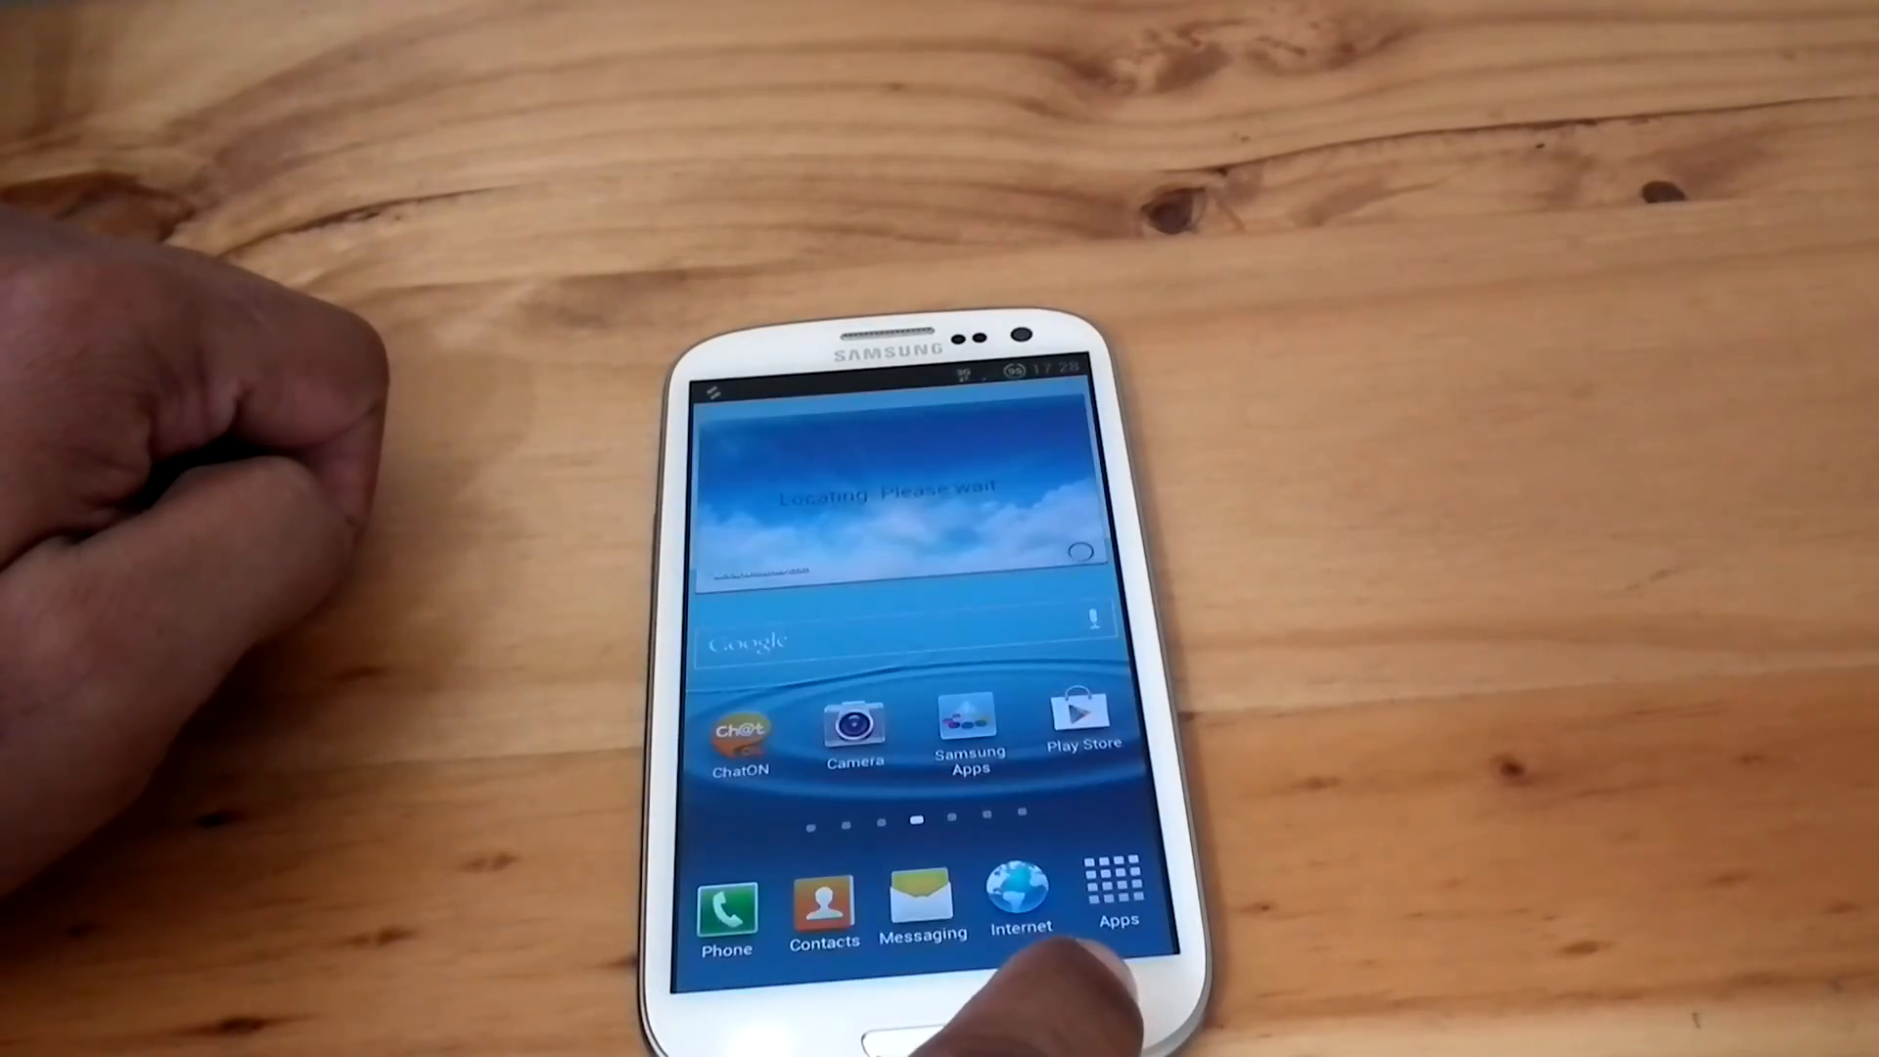